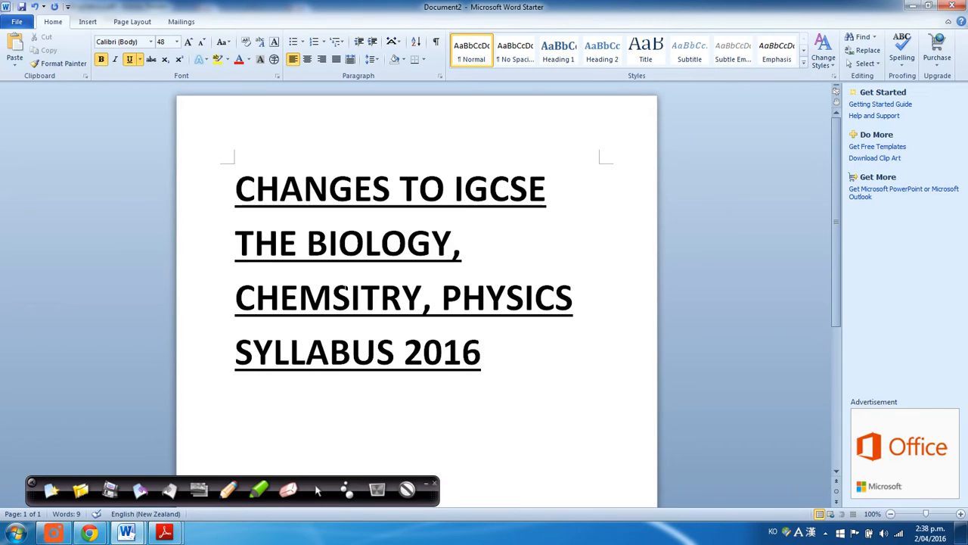
Switch from the Word title page to the old syllabus PDF in Adobe Reader.
left_click(481, 351)
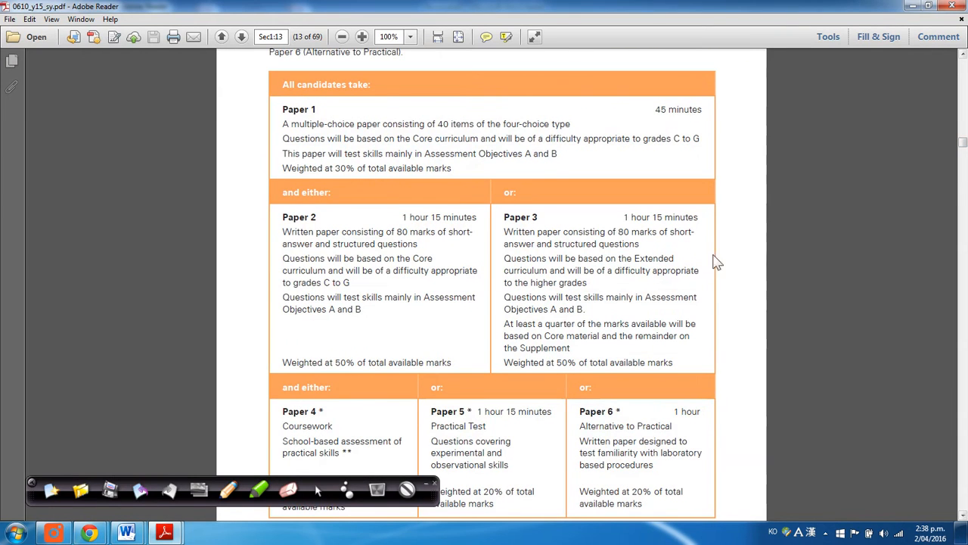
mouse_move(484, 184)
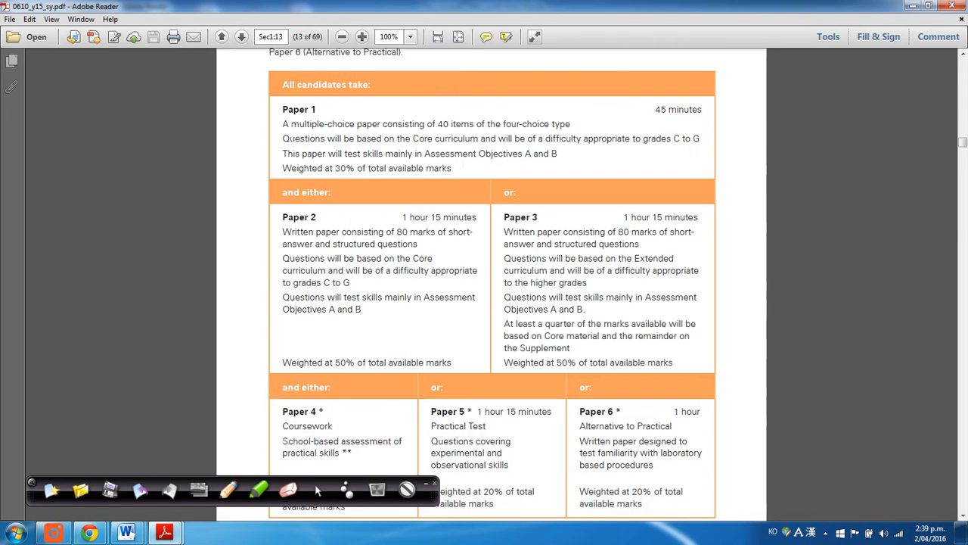
left_click_drag(326, 139, 342, 154)
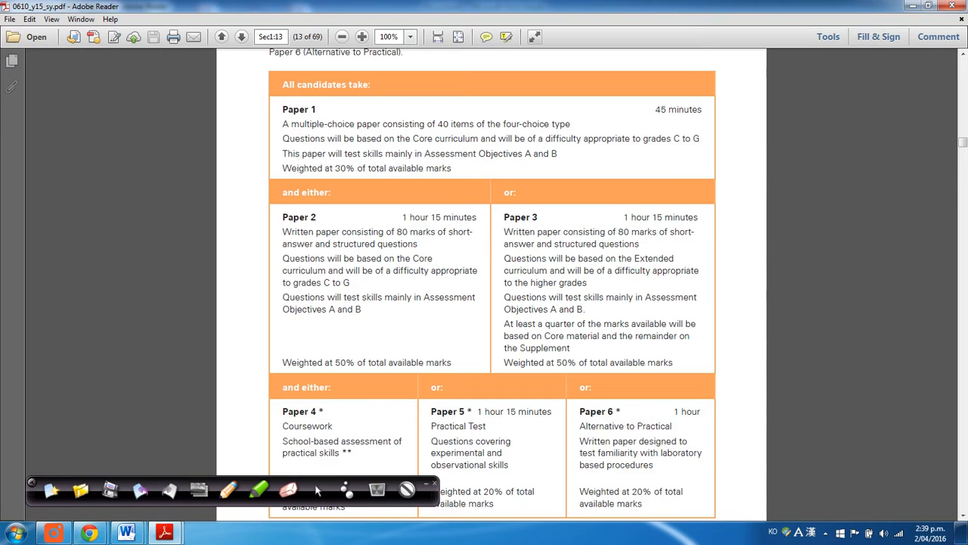
mouse_move(826, 175)
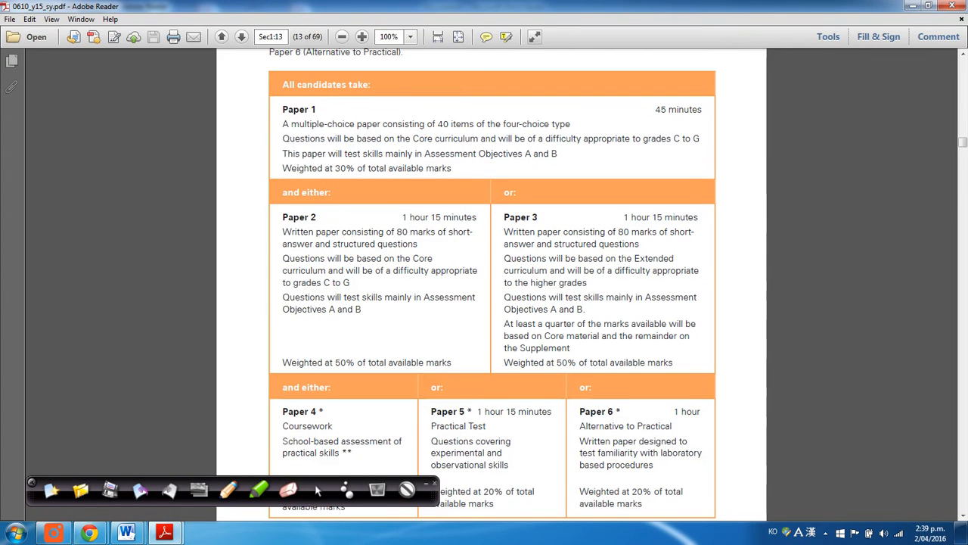
left_click_drag(452, 232, 335, 309)
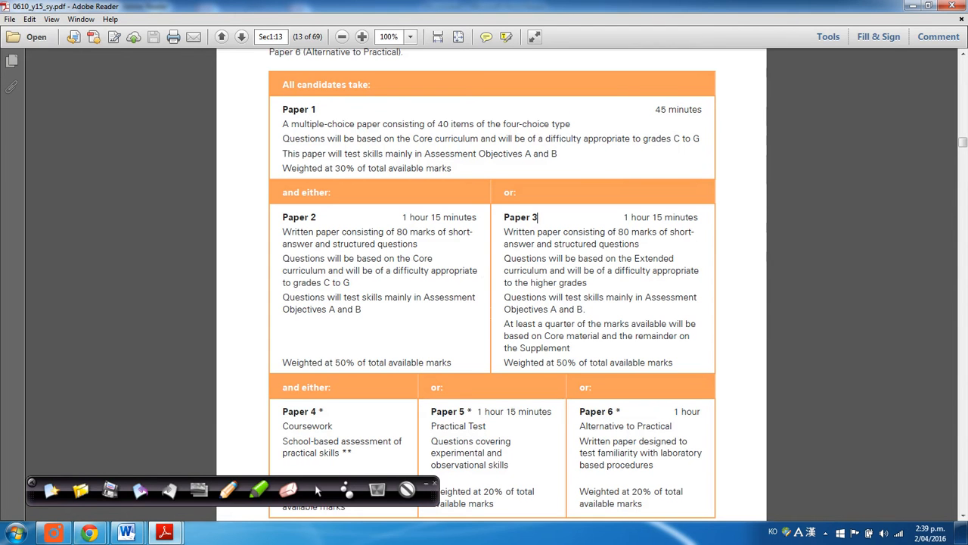
mouse_move(950, 165)
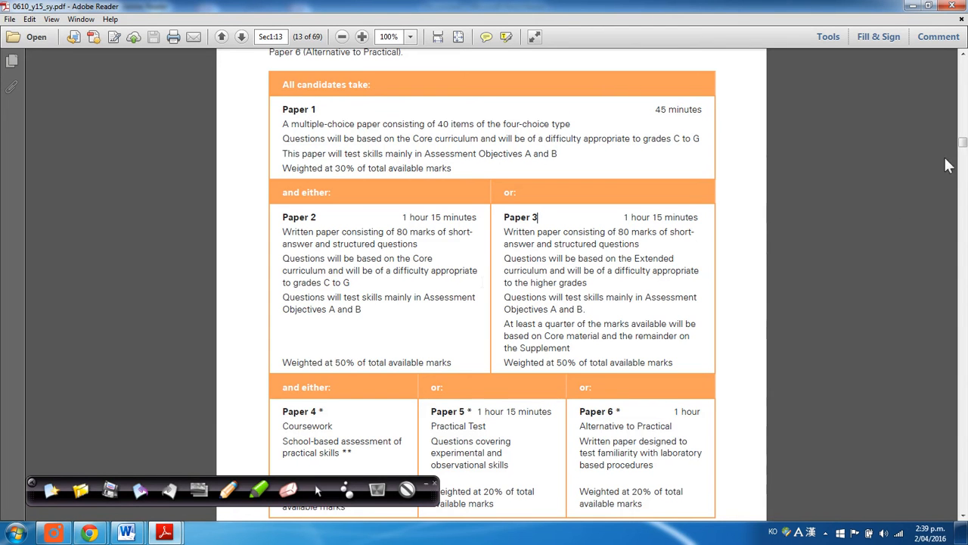
scroll("down", 3)
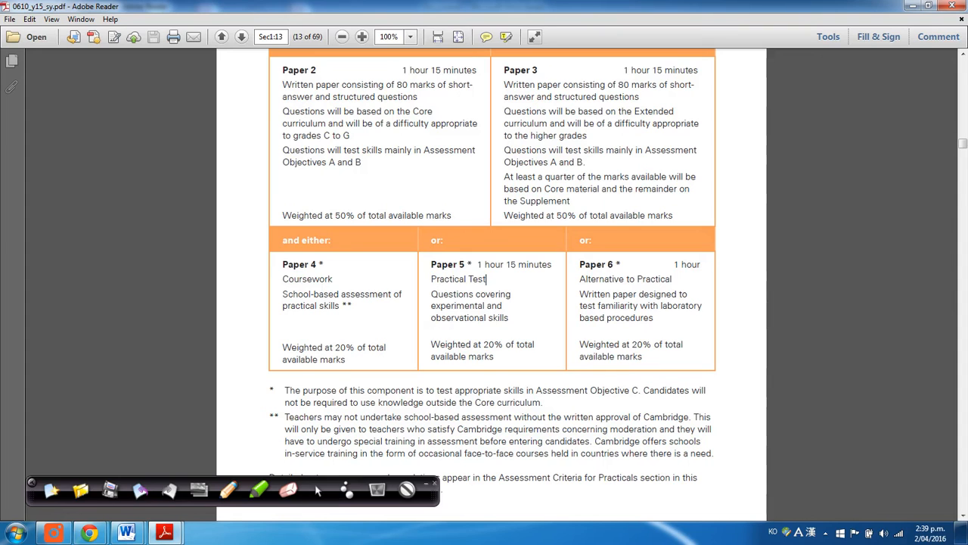
double_click(602, 279)
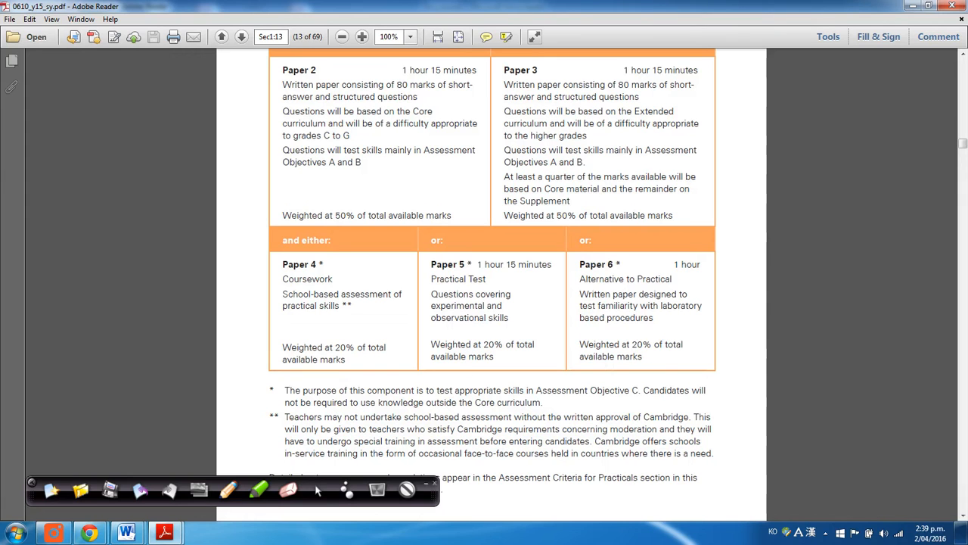
mouse_move(961, 148)
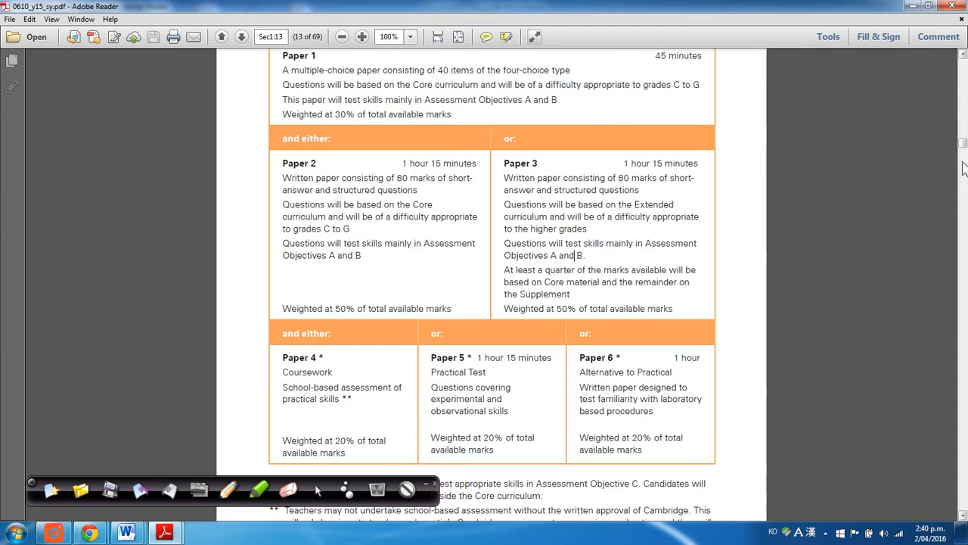
scroll("down", 3)
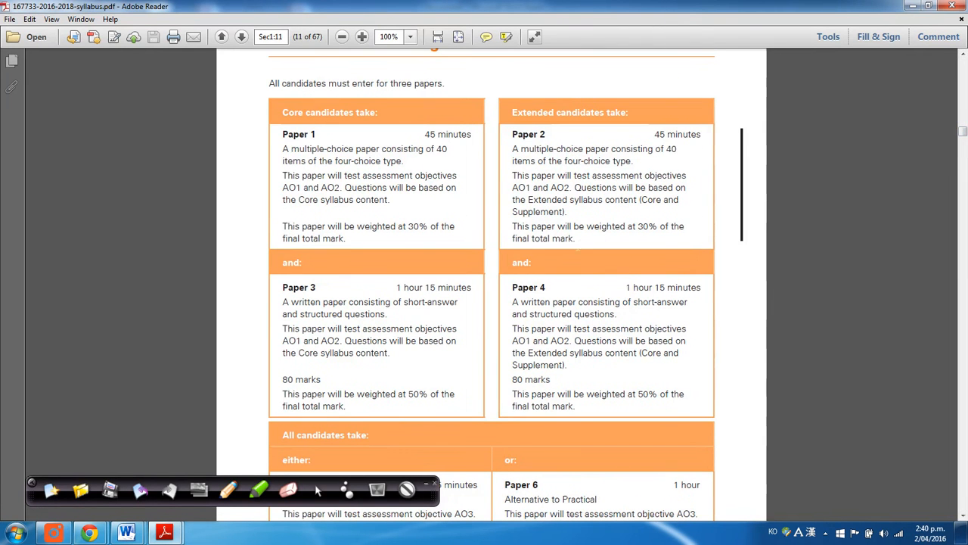
mouse_move(699, 159)
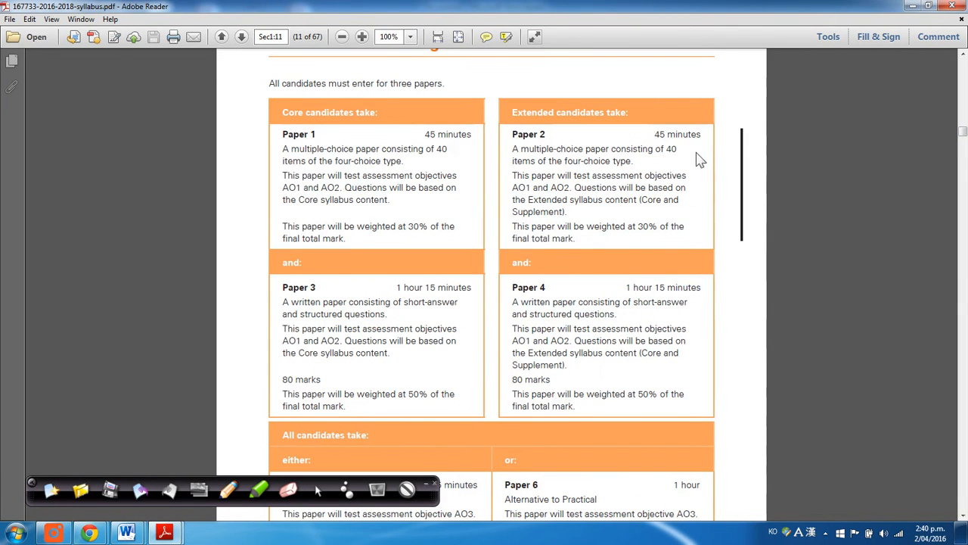
Scroll down through the Paper 1–6 boxes to the Paper 5/6 practical options.
scroll("down", 3)
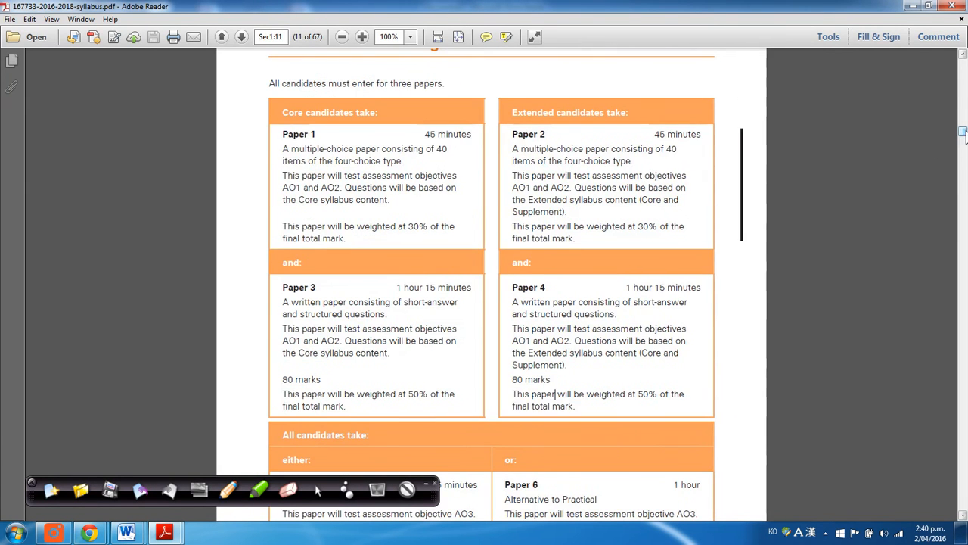
scroll("down", 3)
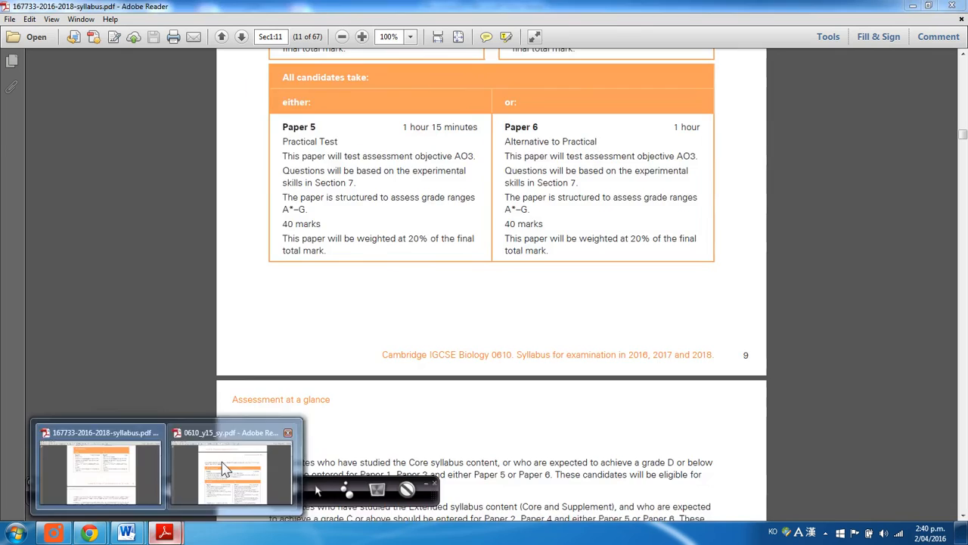
left_click(230, 466)
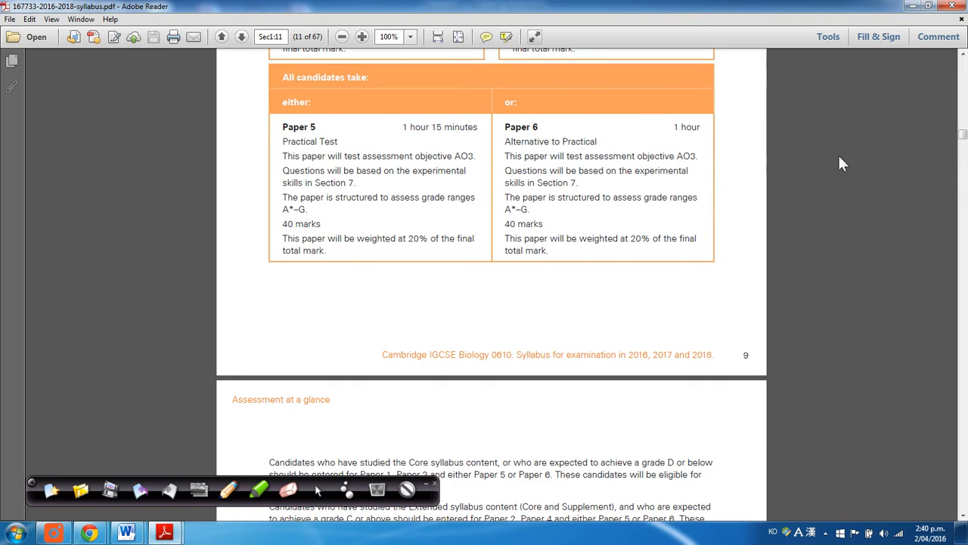
scroll("down", 3)
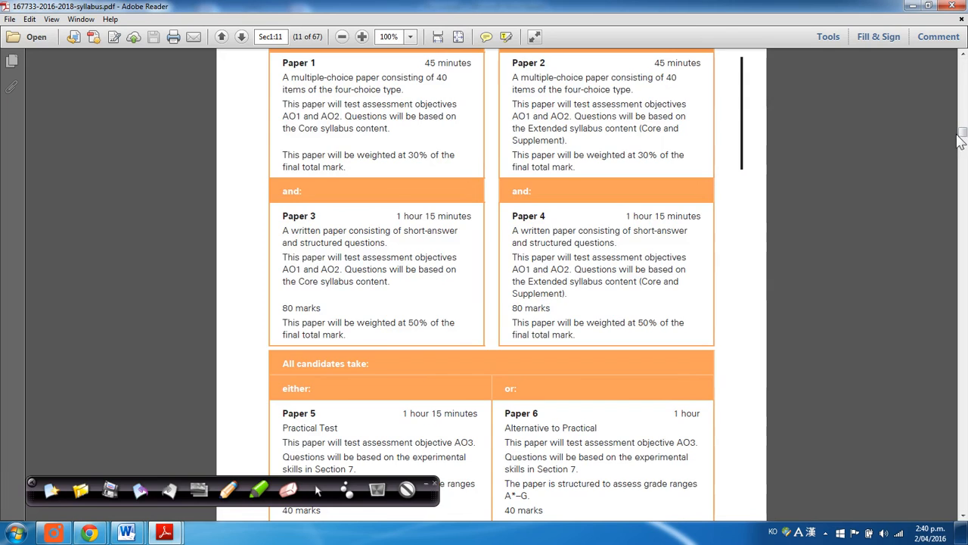
scroll("up", 3)
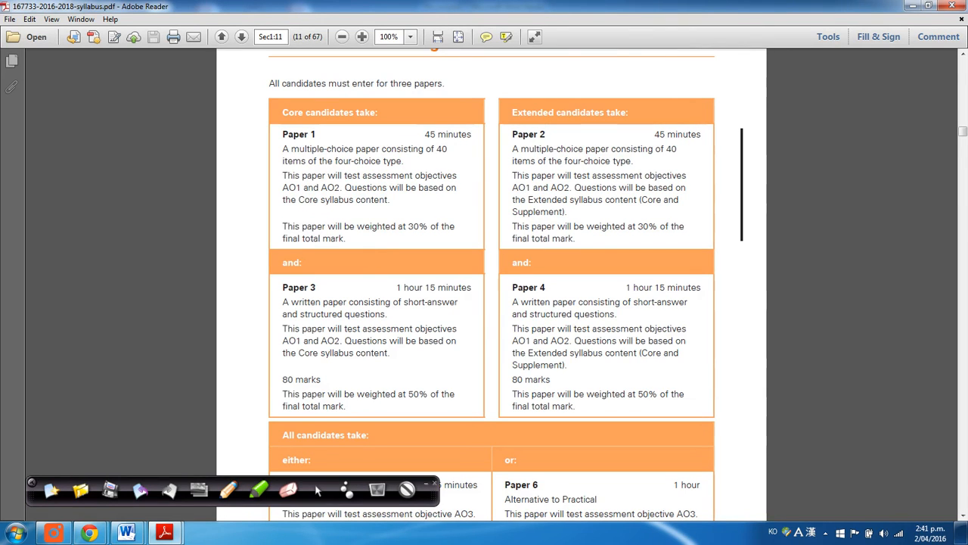
left_click_drag(520, 149, 553, 180)
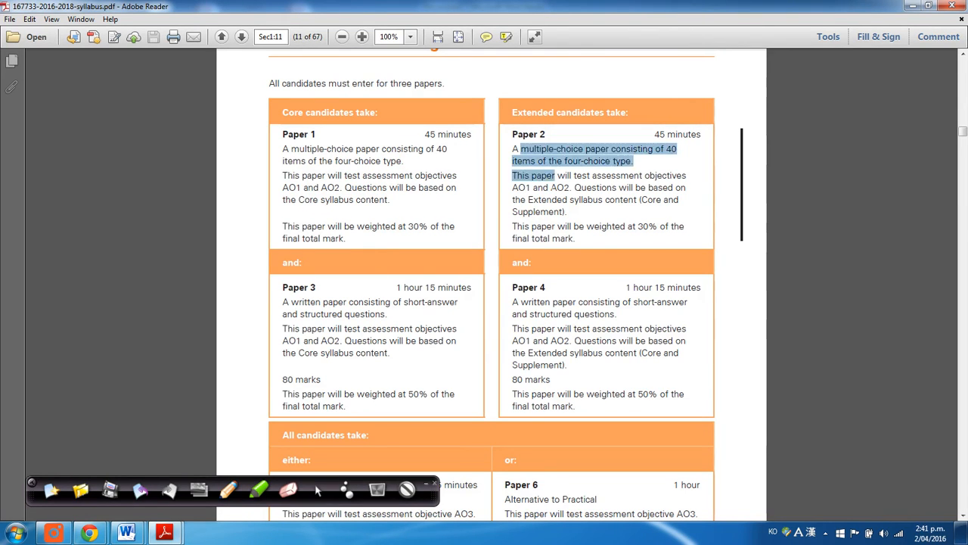
left_click_drag(522, 148, 584, 227)
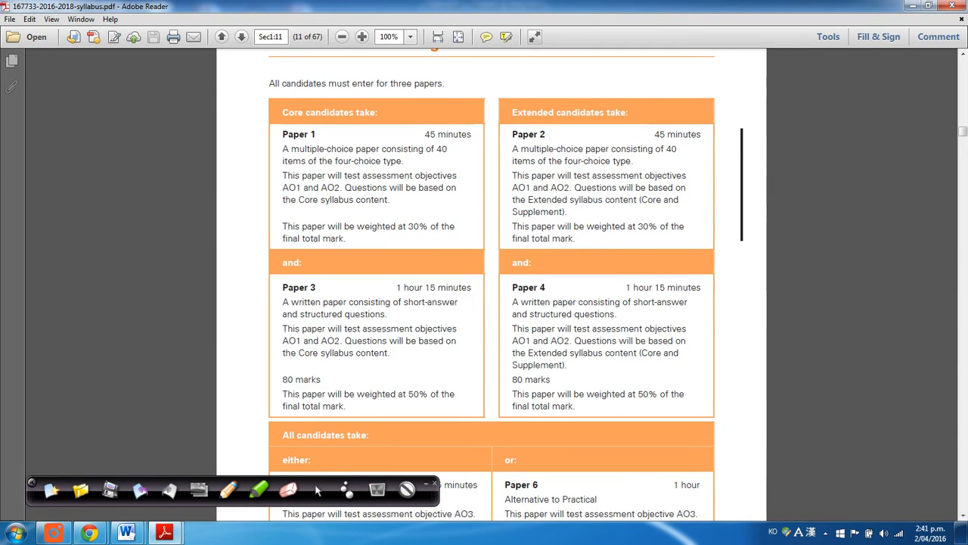
mouse_move(486, 241)
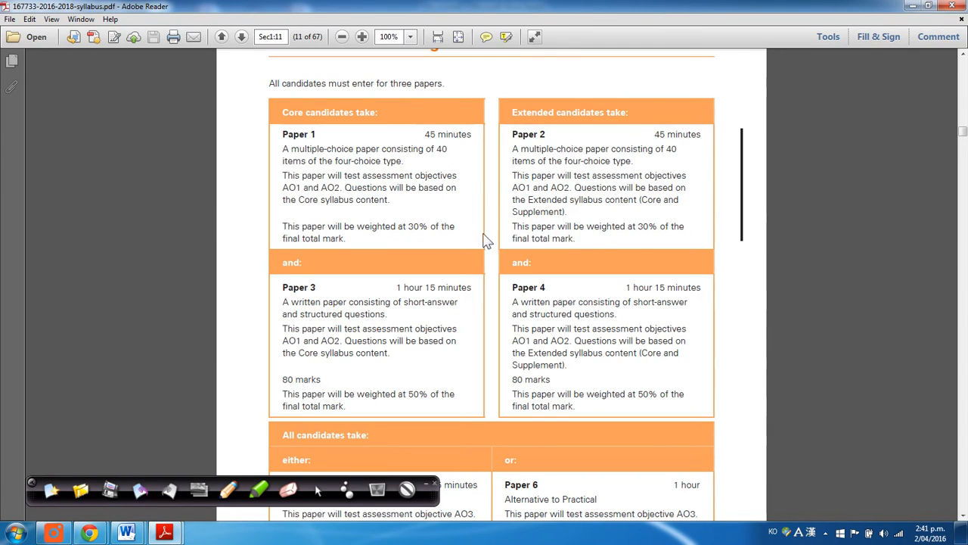
left_click_drag(511, 133, 564, 212)
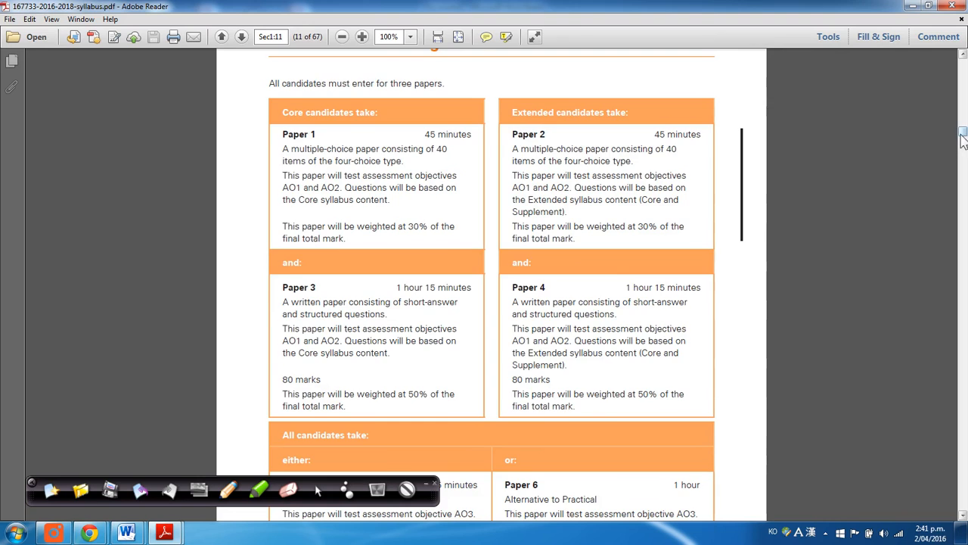
scroll("down", 3)
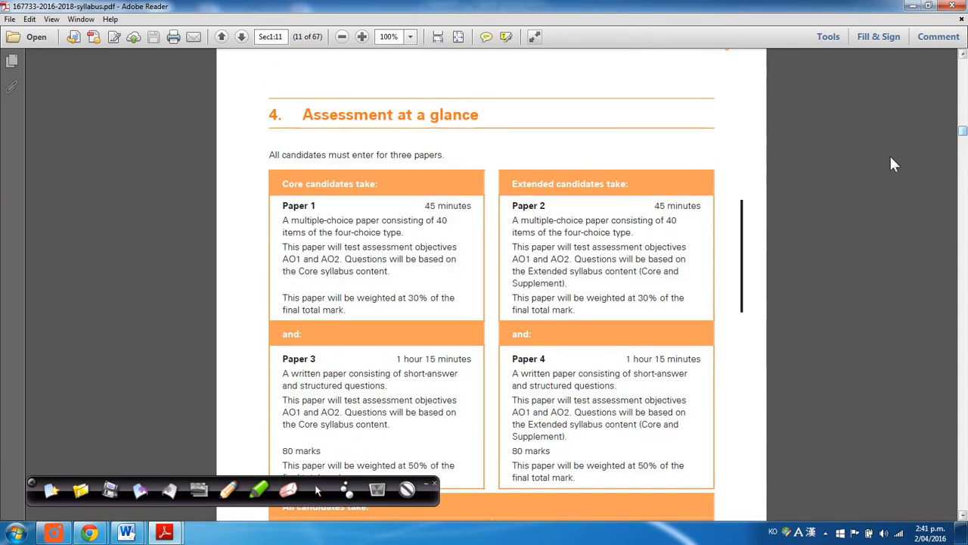
scroll("down", 3)
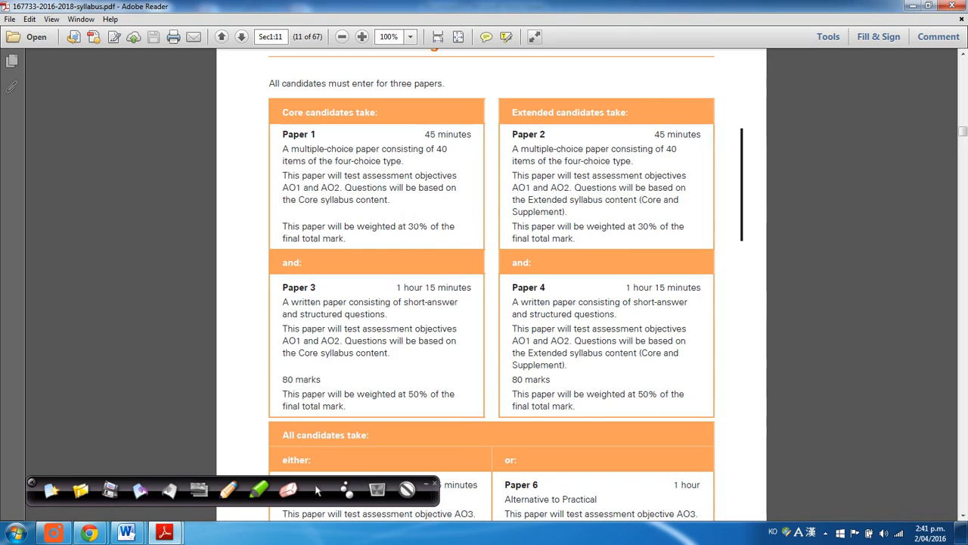
left_click_drag(355, 352, 393, 394)
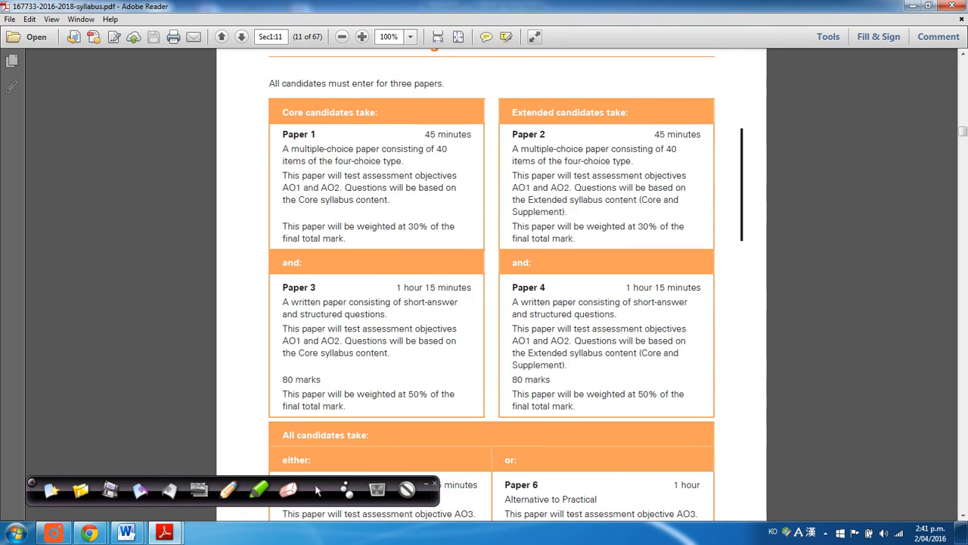
left_click_drag(556, 175, 572, 227)
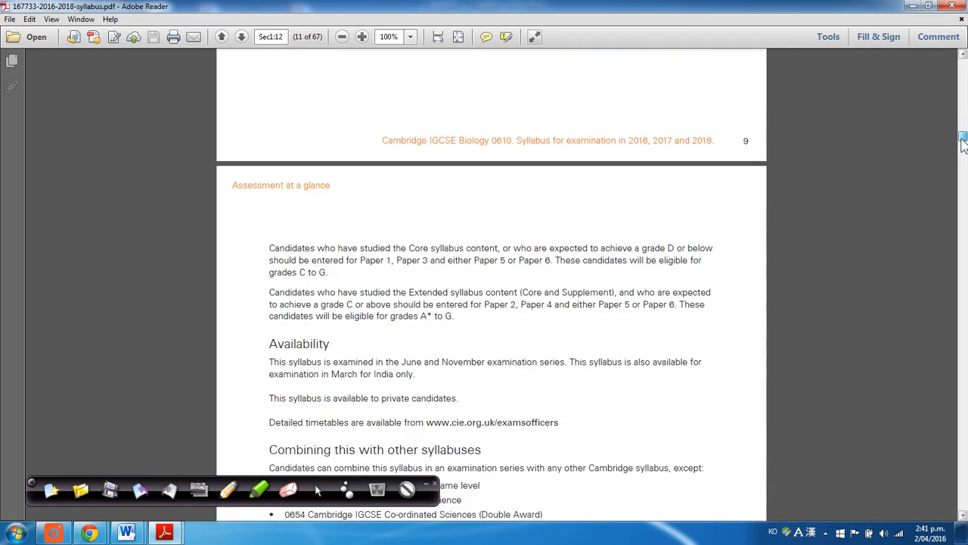
scroll("down", 3)
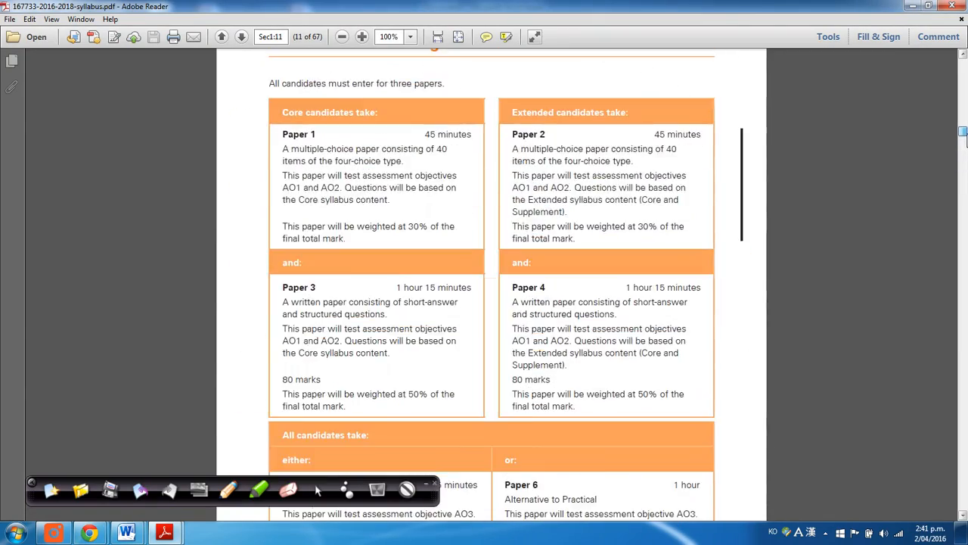
scroll("down", 3)
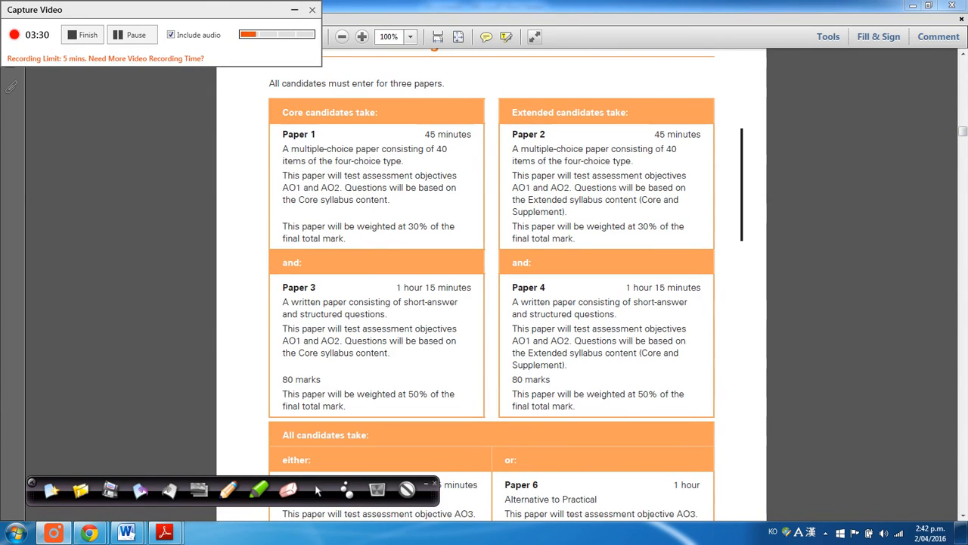
mouse_move(192, 154)
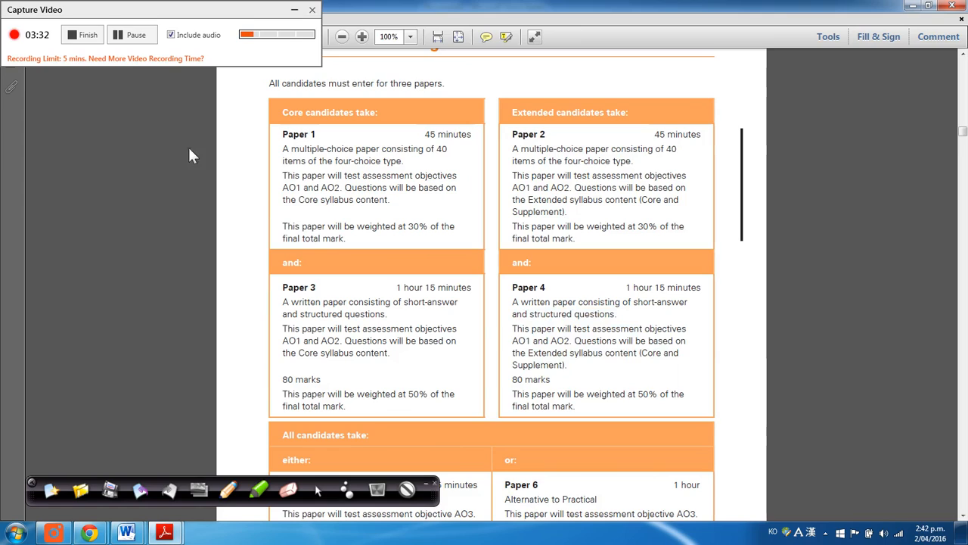